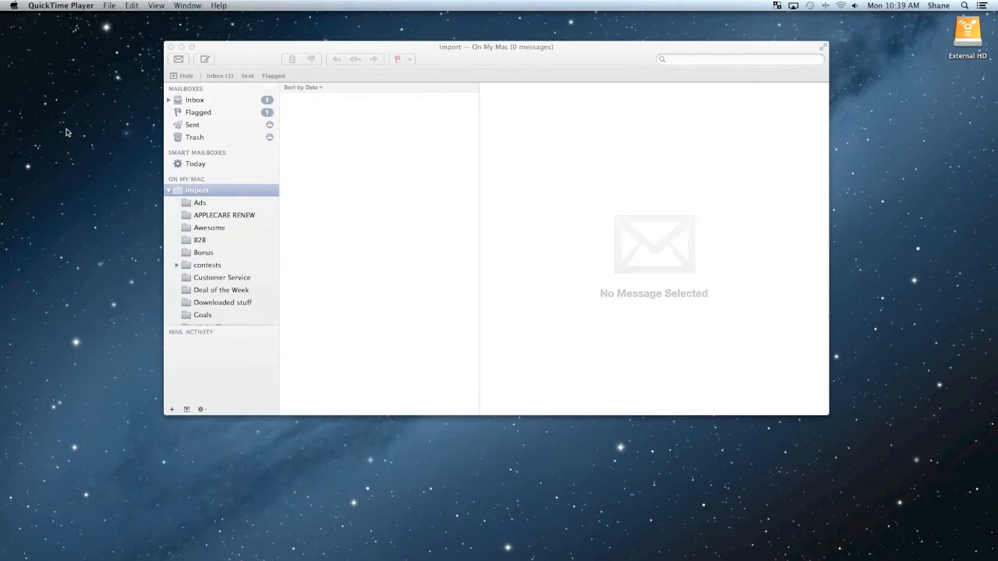
{"action": "mouse_move", "coordinate": [77, 130]}
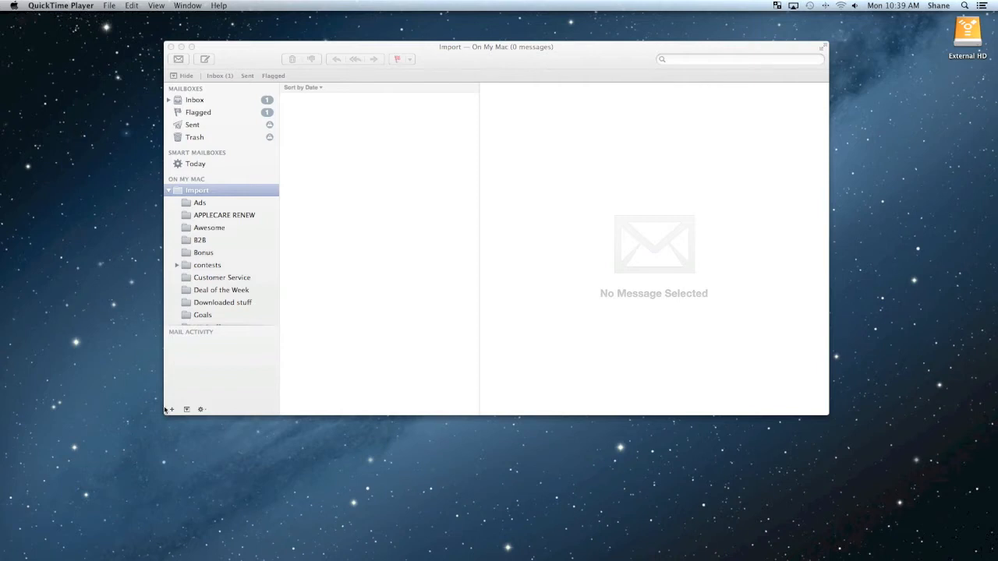
Step: Create a new smart mailbox from the sidebar's add menu
{"action": "left_click", "coordinate": [171, 409]}
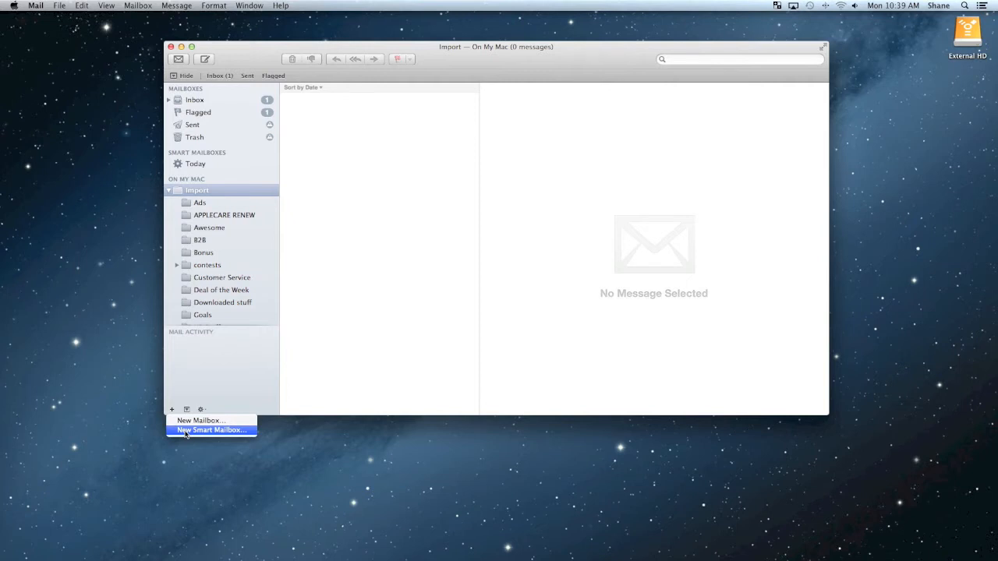
{"action": "left_click", "coordinate": [211, 429]}
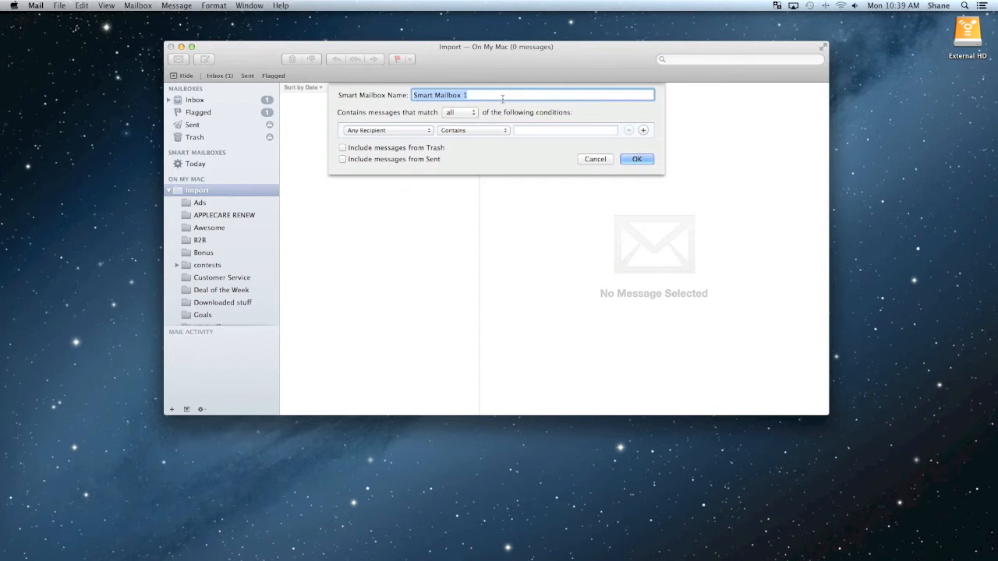
Step: Name the smart mailbox 'Work' and keep it matching all conditions
{"action": "type", "text": "Work"}
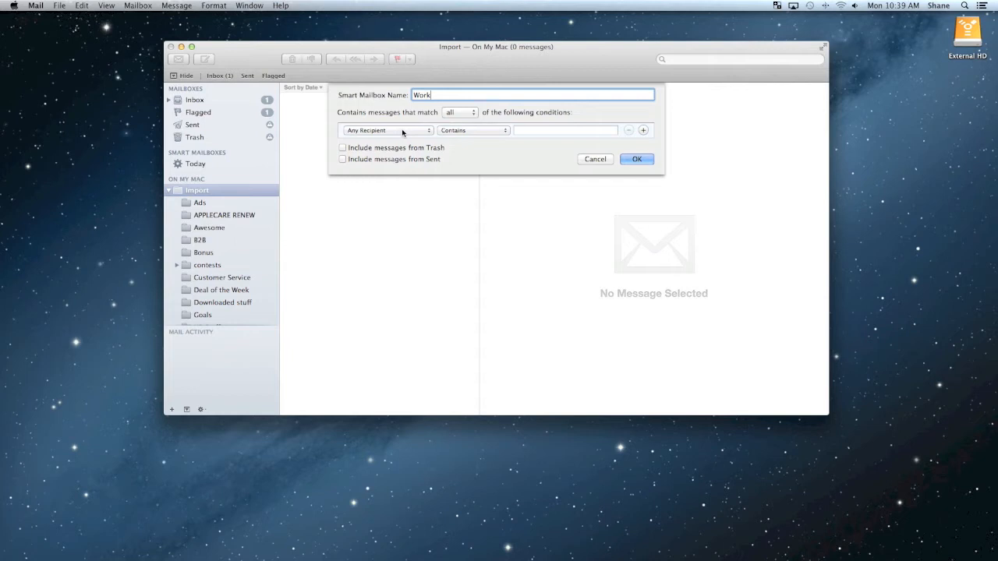
{"action": "left_click", "coordinate": [458, 112]}
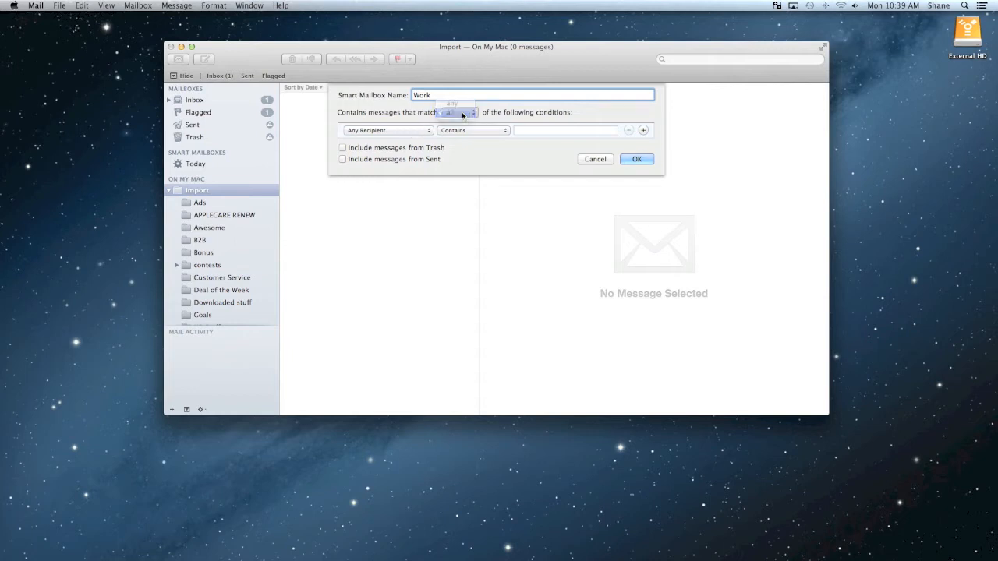
{"action": "left_click", "coordinate": [387, 130]}
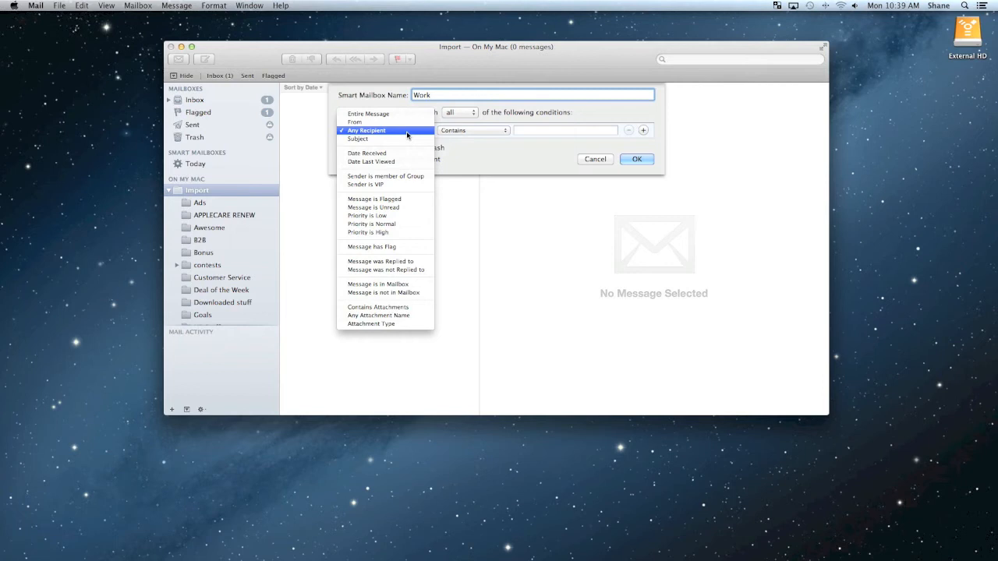
Step: Set the first condition to From and add a second condition row
{"action": "left_click", "coordinate": [354, 122]}
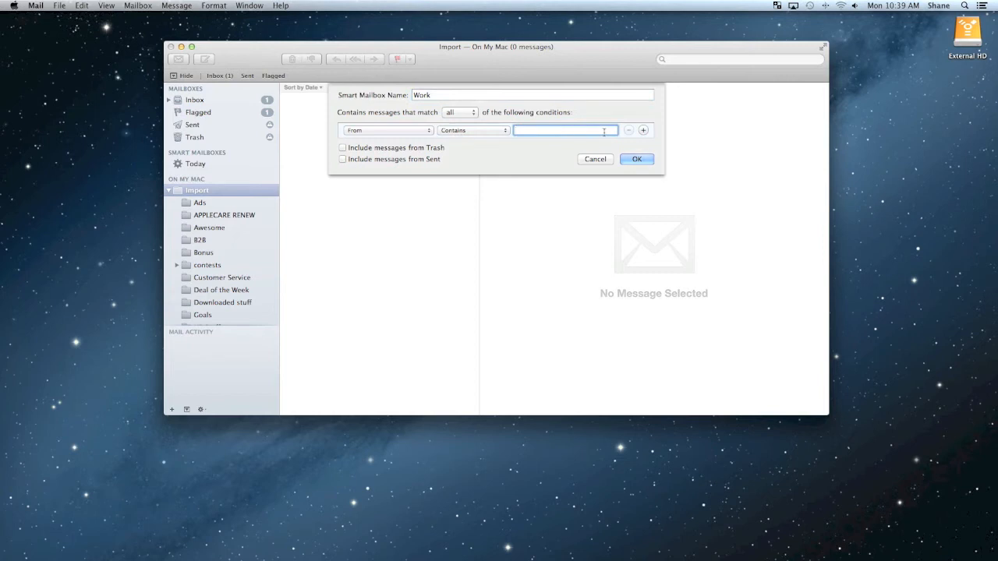
{"action": "left_click", "coordinate": [643, 130]}
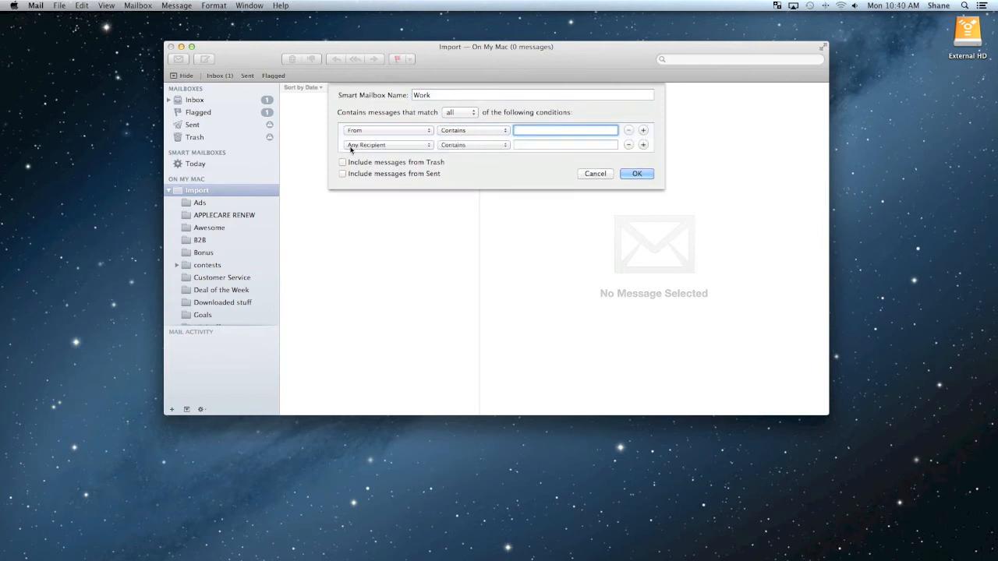
Step: Open the second condition's field list to pick Message is Unread
{"action": "left_click", "coordinate": [387, 144]}
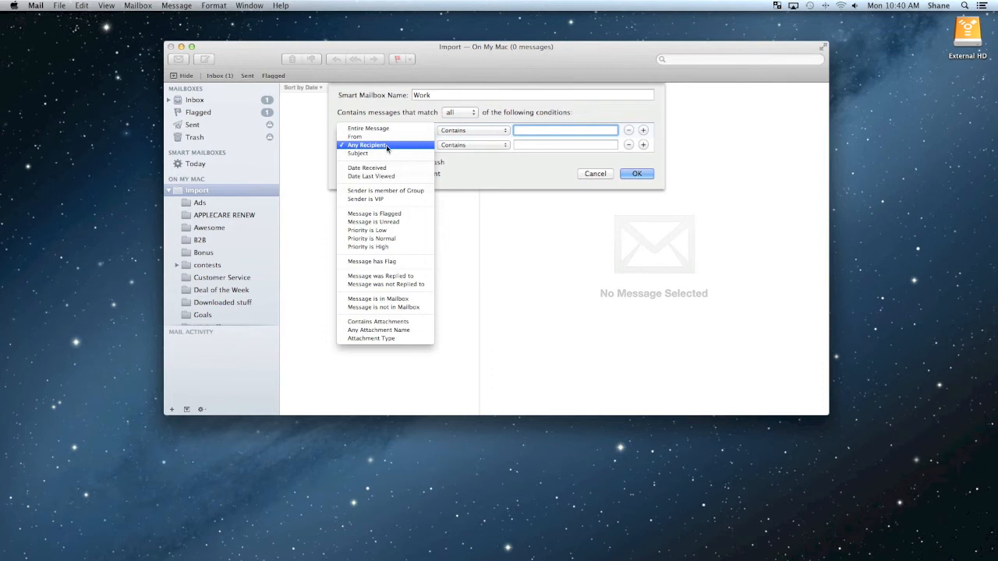
{"action": "mouse_move", "coordinate": [389, 148]}
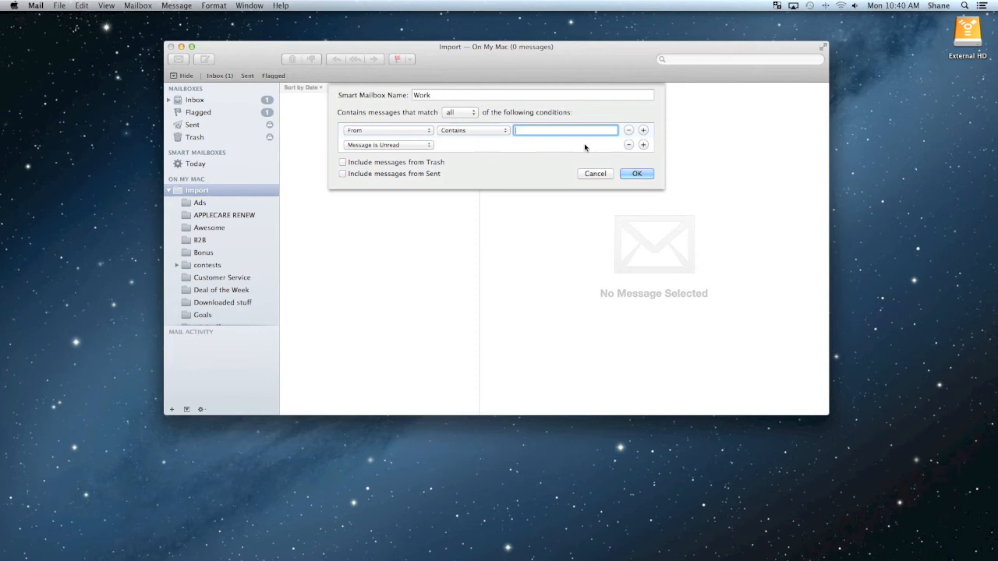
{"action": "mouse_move", "coordinate": [600, 152]}
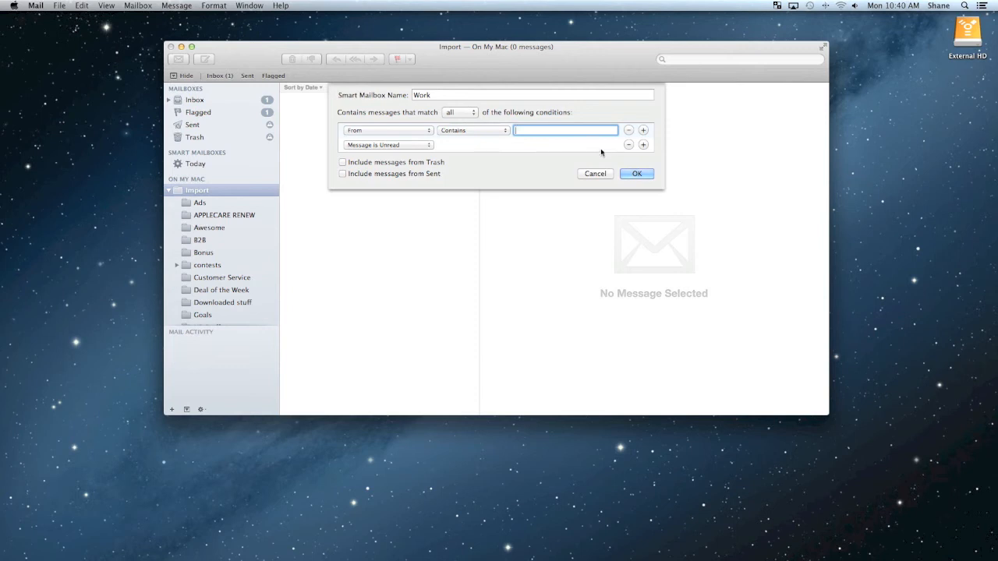